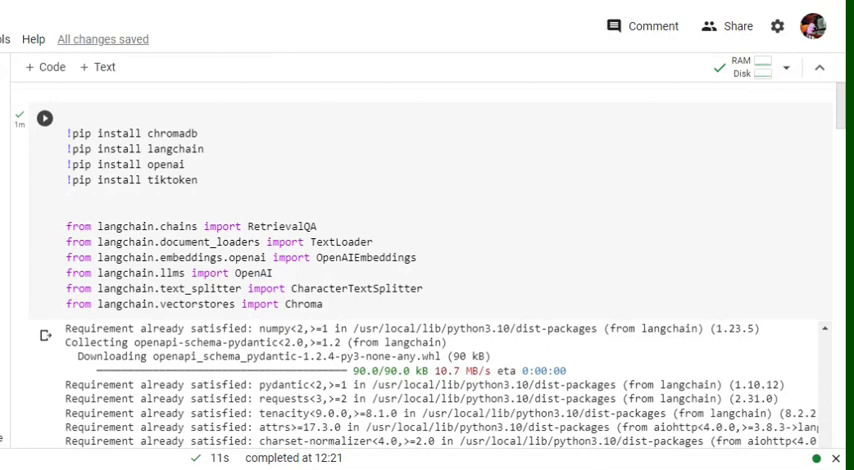
pyautogui.scroll(-3)
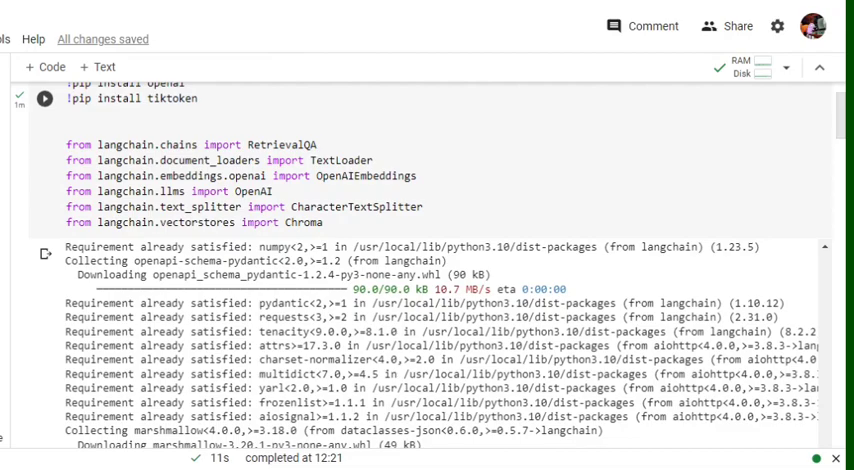
pyautogui.scroll(-3)
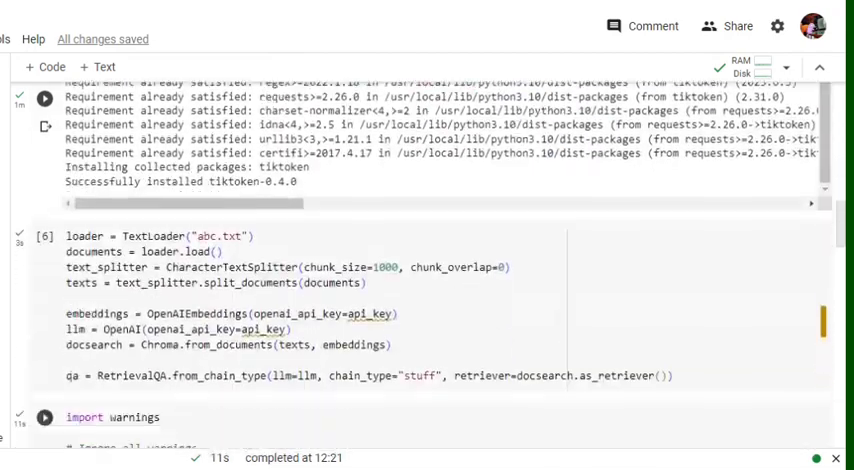
pyautogui.scroll(-3)
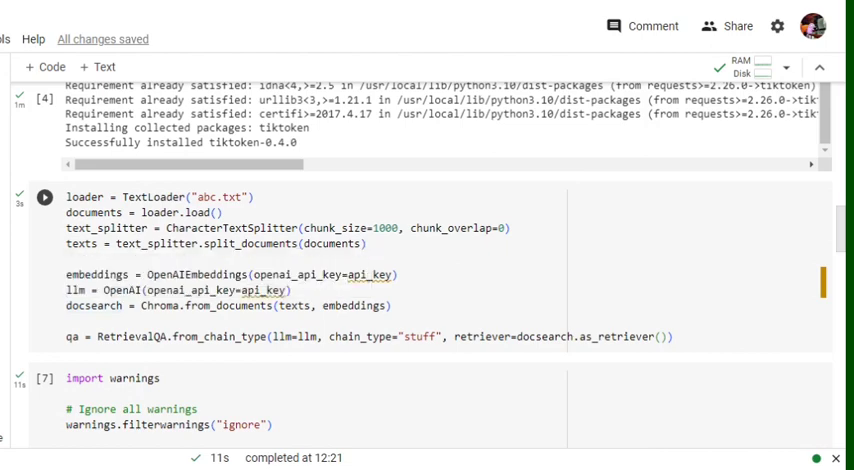
pyautogui.moveTo(515, 370)
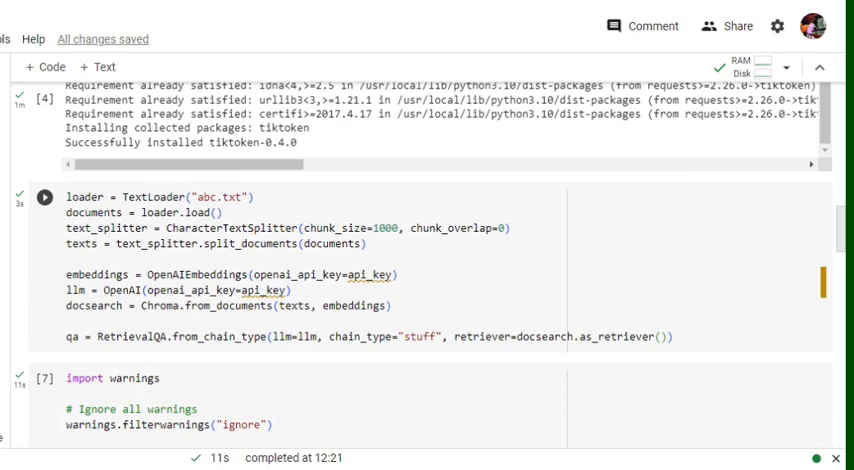
pyautogui.scroll(-3)
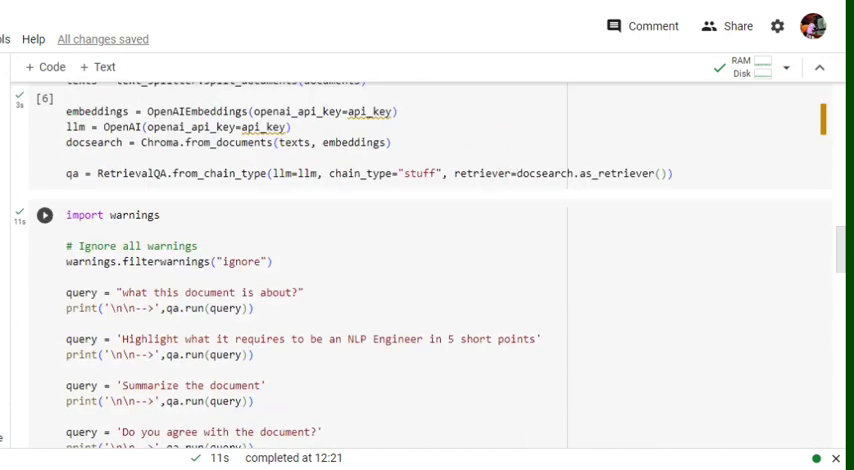
pyautogui.scroll(-3)
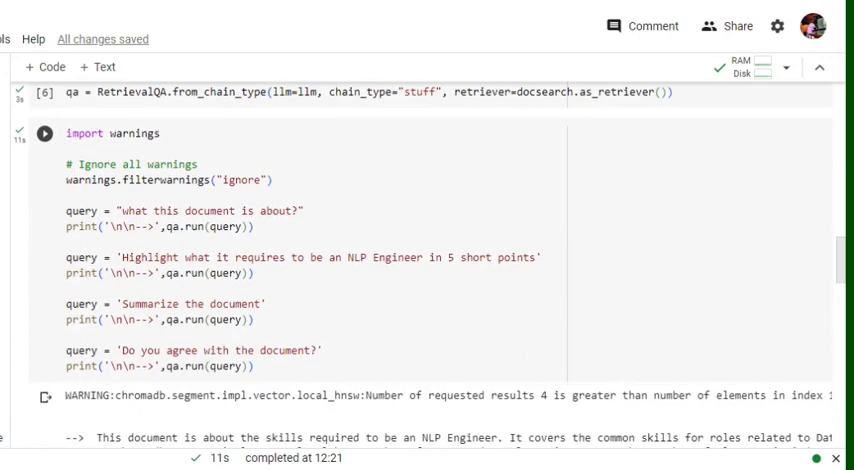
pyautogui.scroll(-3)
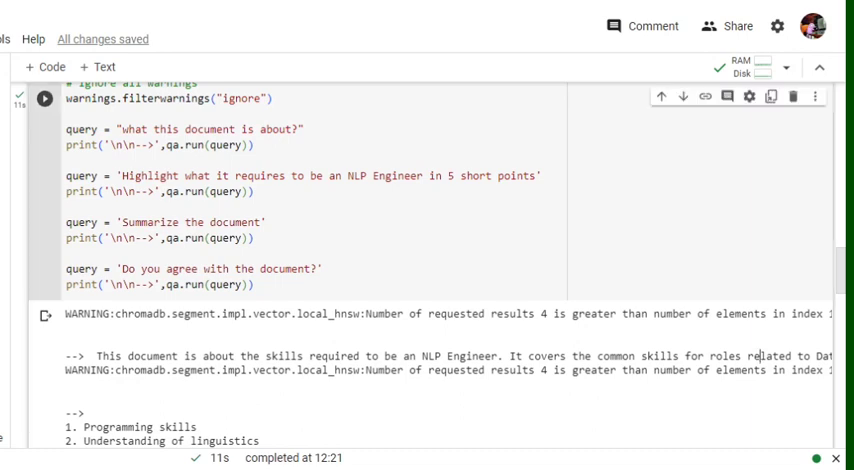
pyautogui.moveTo(628, 336)
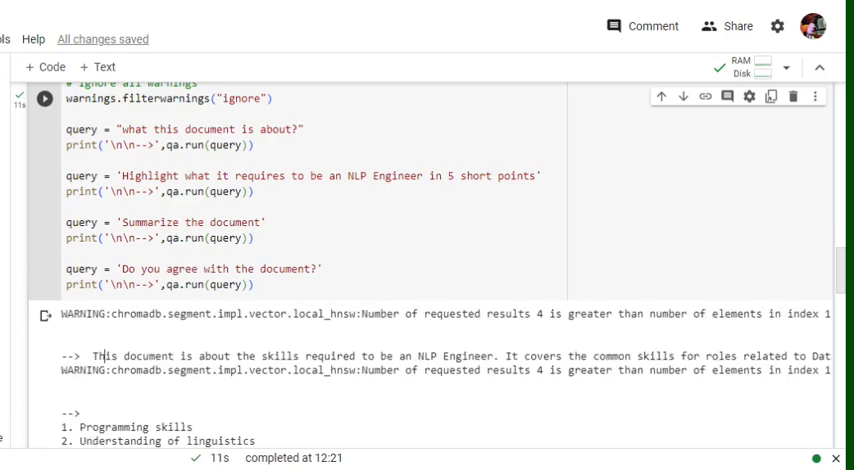
pyautogui.scroll(-3)
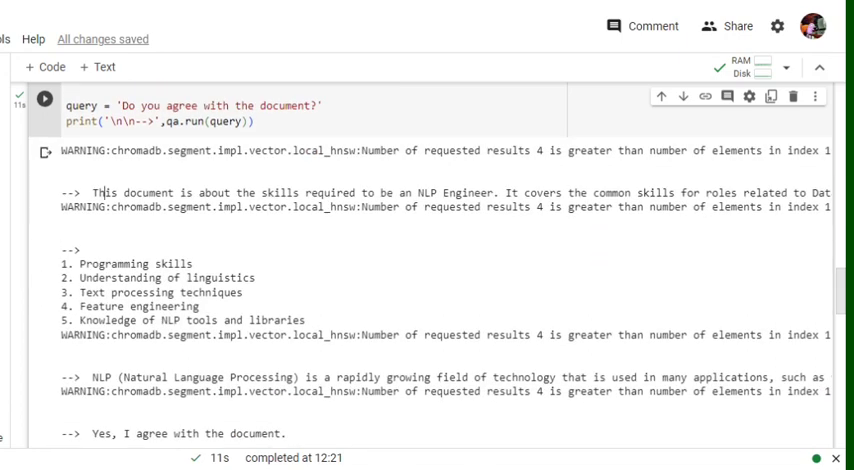
pyautogui.moveTo(265, 315)
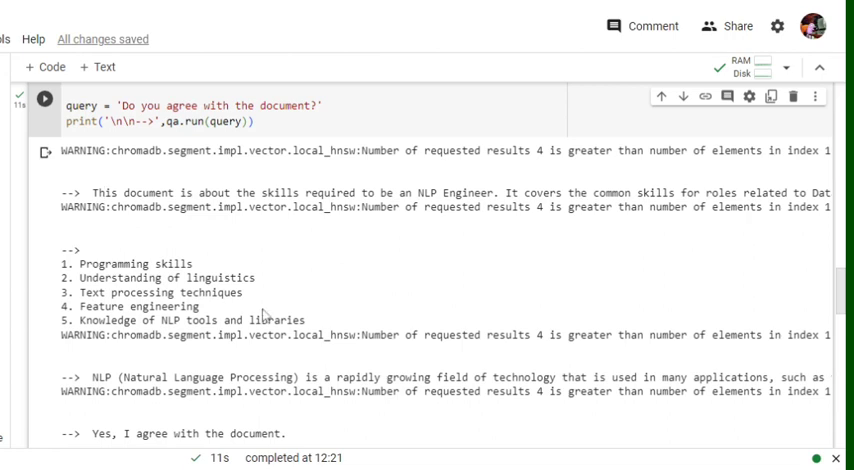
pyautogui.moveTo(281, 294)
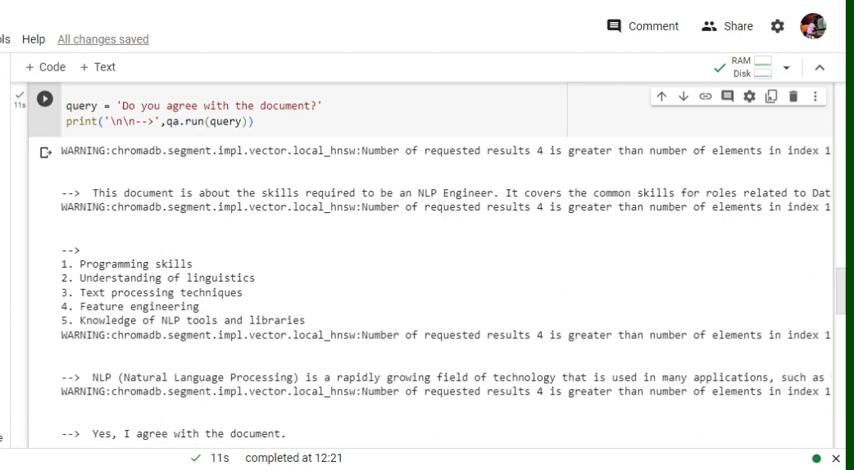
pyautogui.scroll(3)
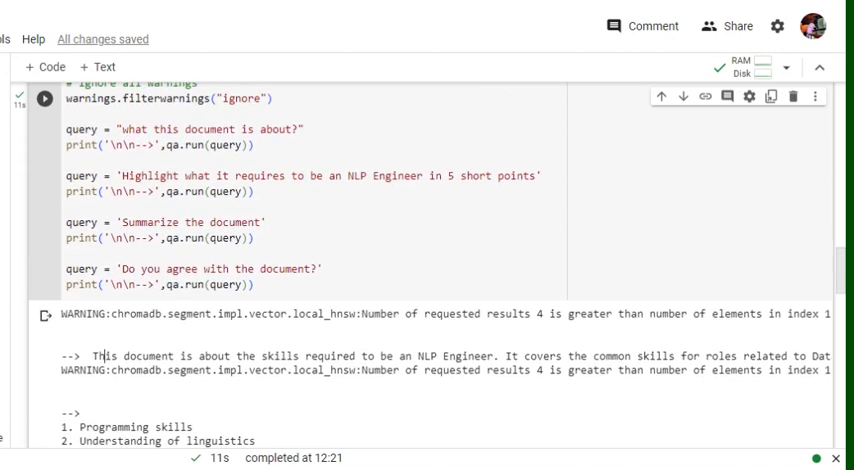
pyautogui.scroll(-3)
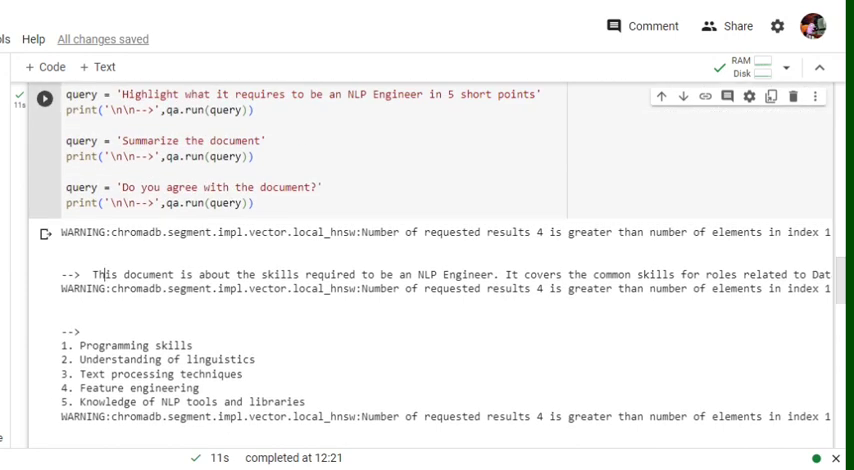
pyautogui.scroll(-3)
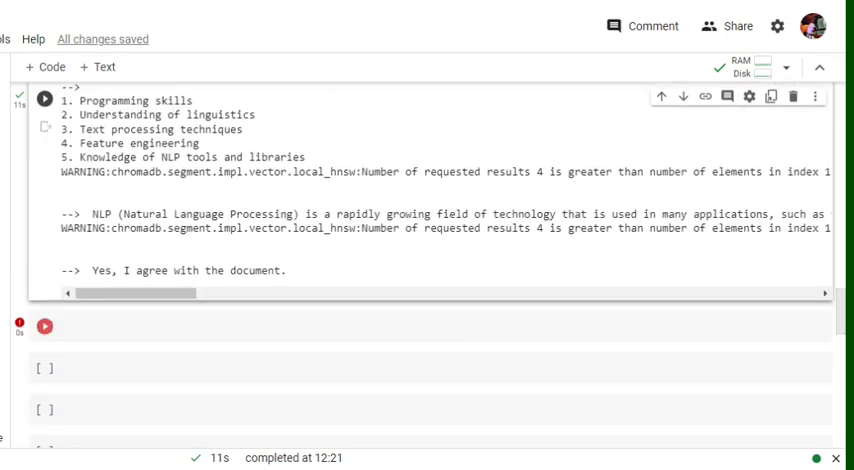